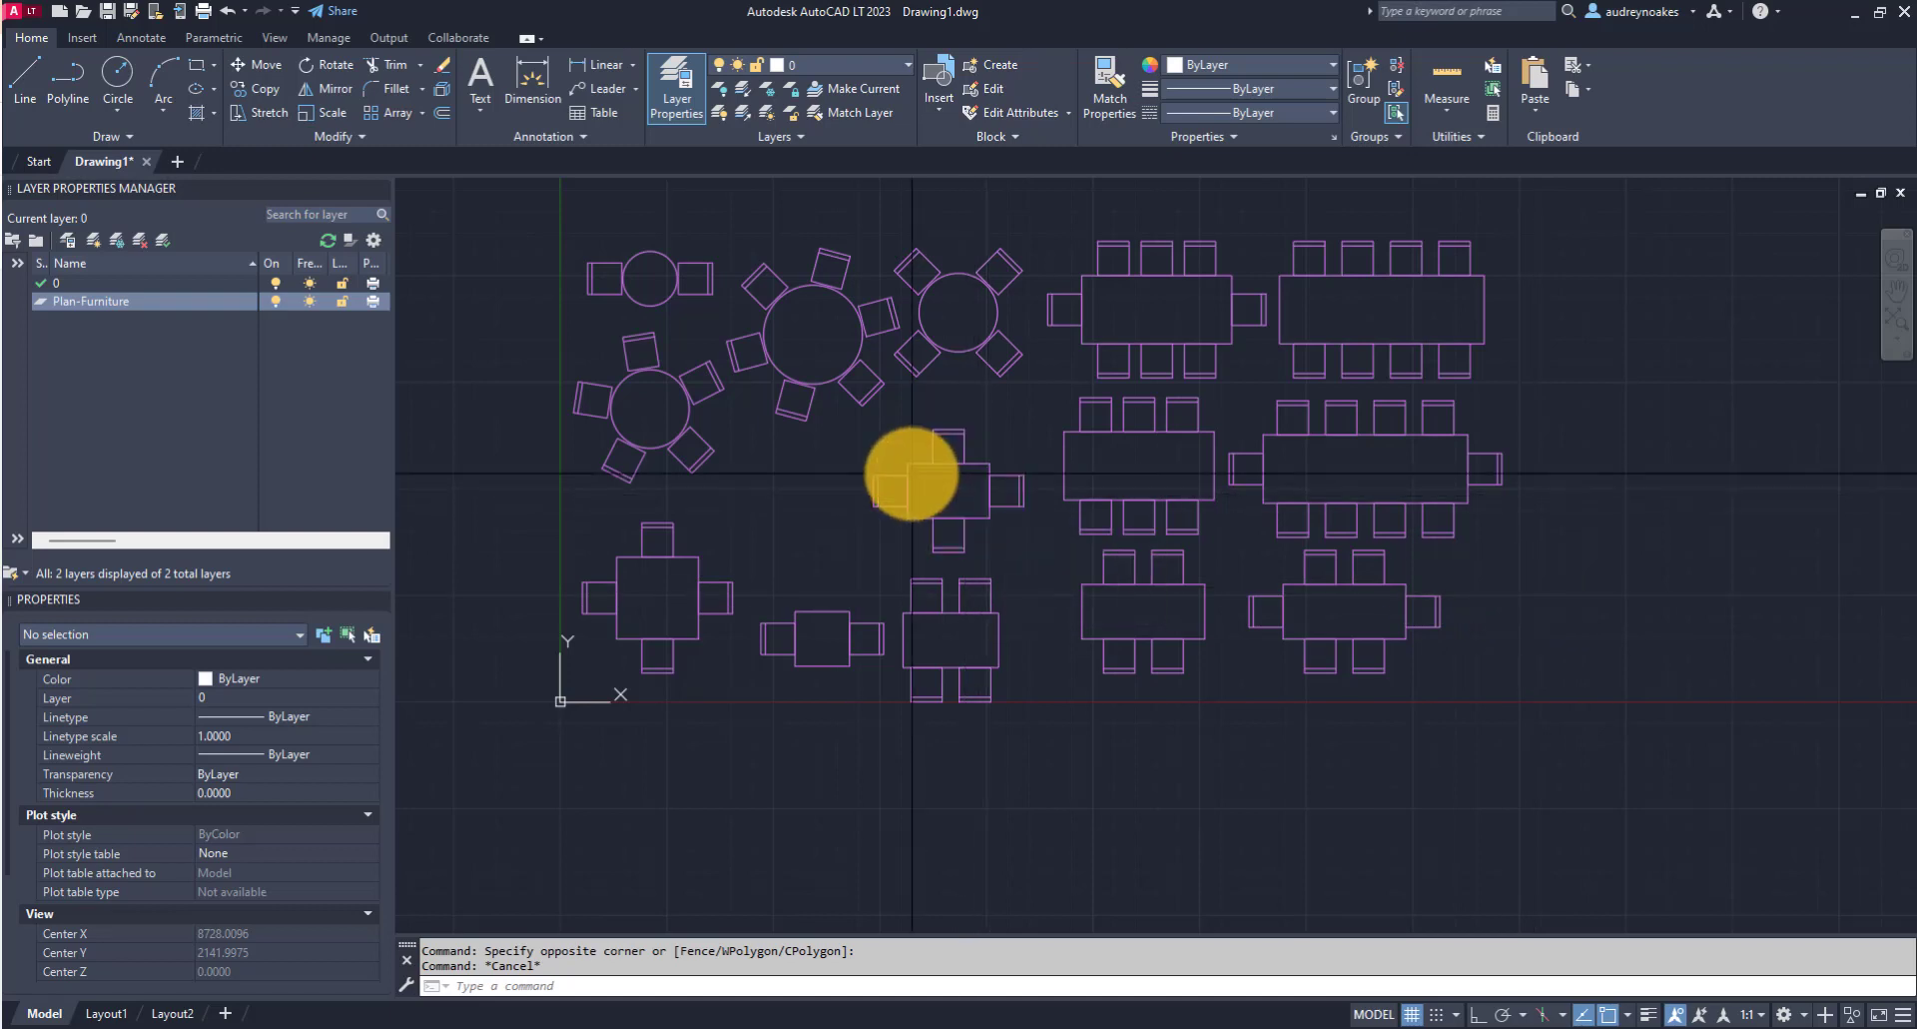
{"action": "mouse_move", "coordinate": [1009, 467]}
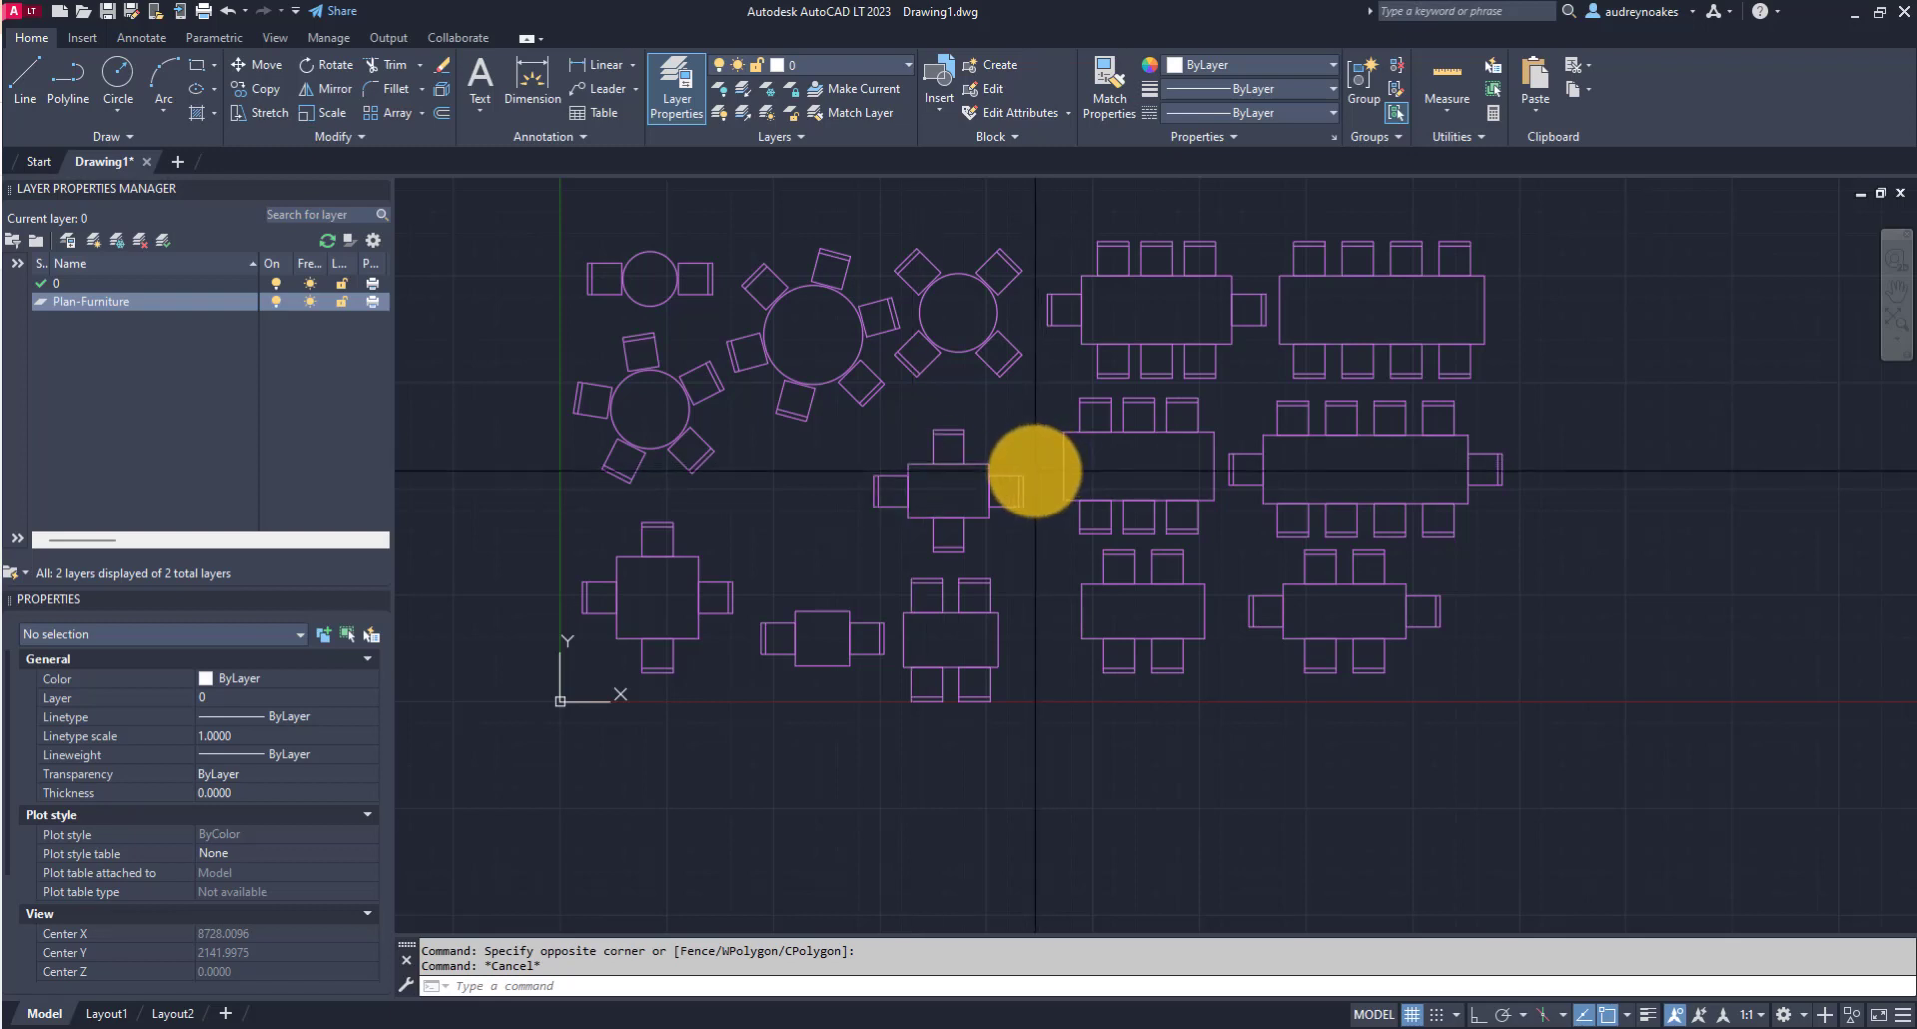
{"action": "mouse_move", "coordinate": [1051, 493]}
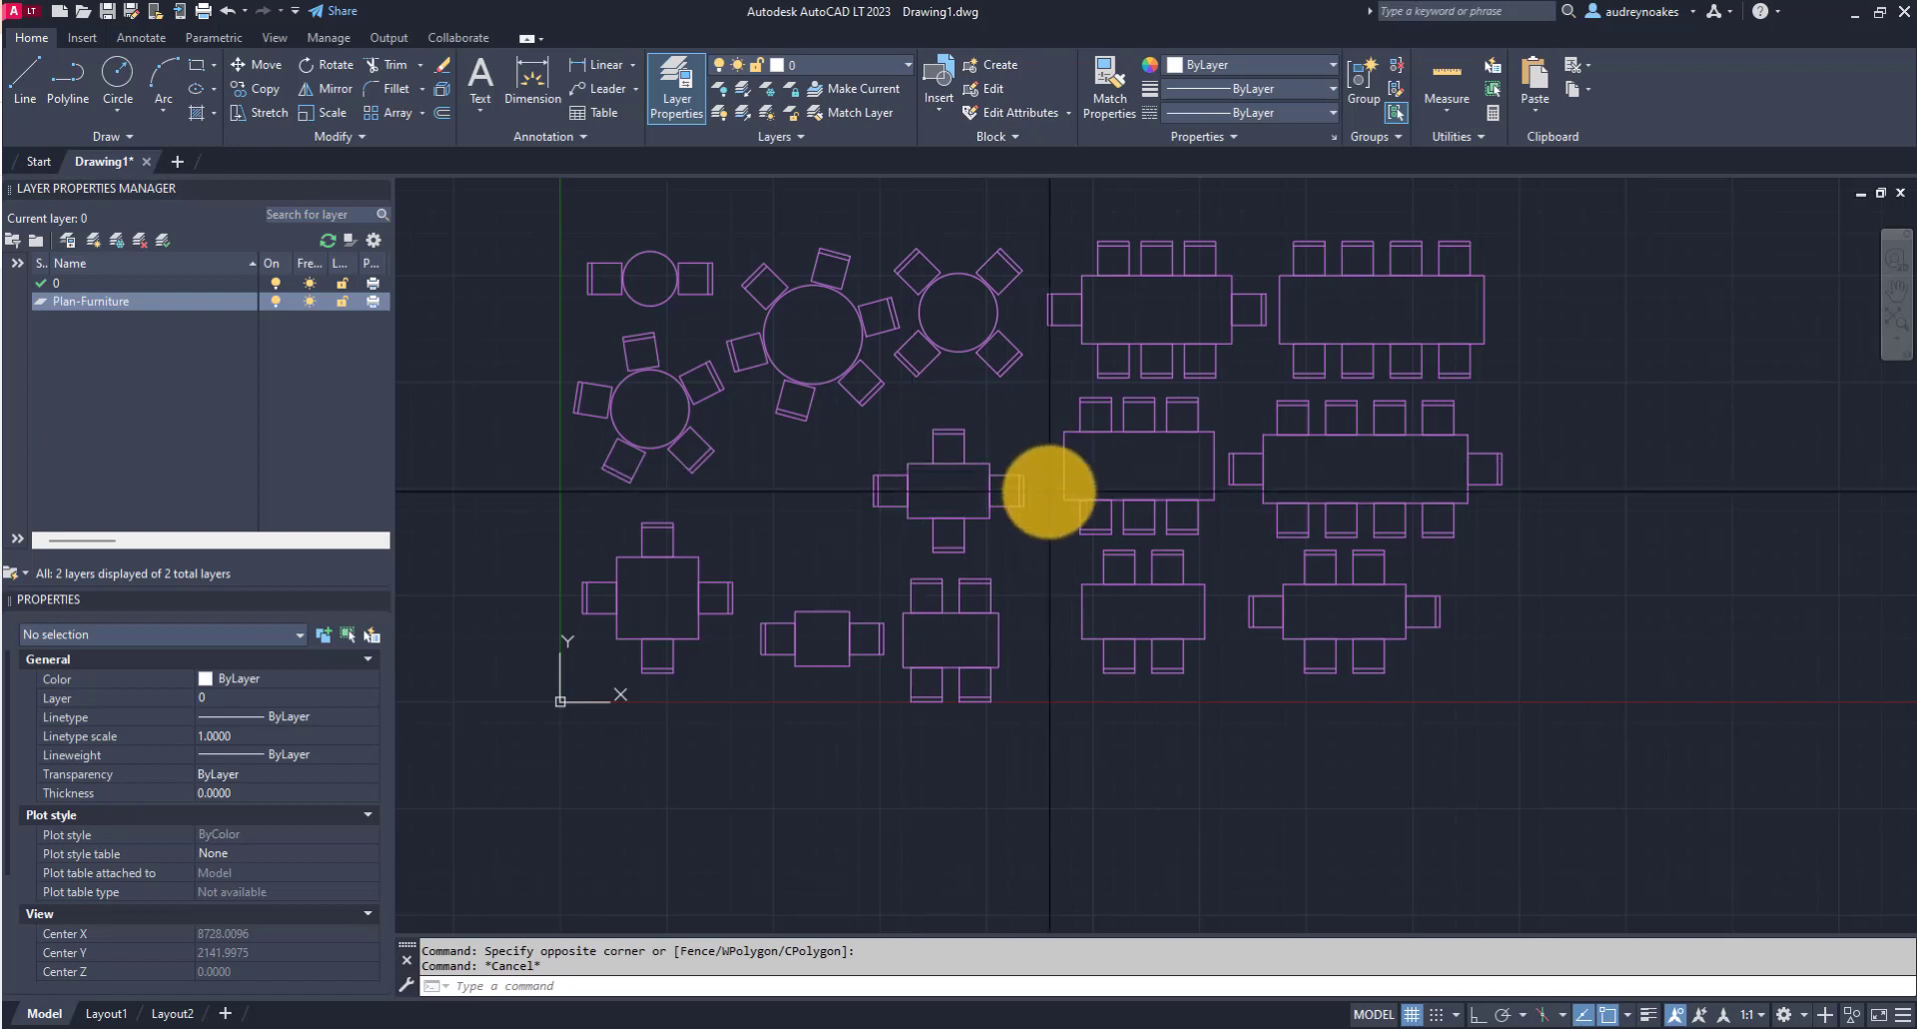
{"action": "mouse_move", "coordinate": [1028, 513]}
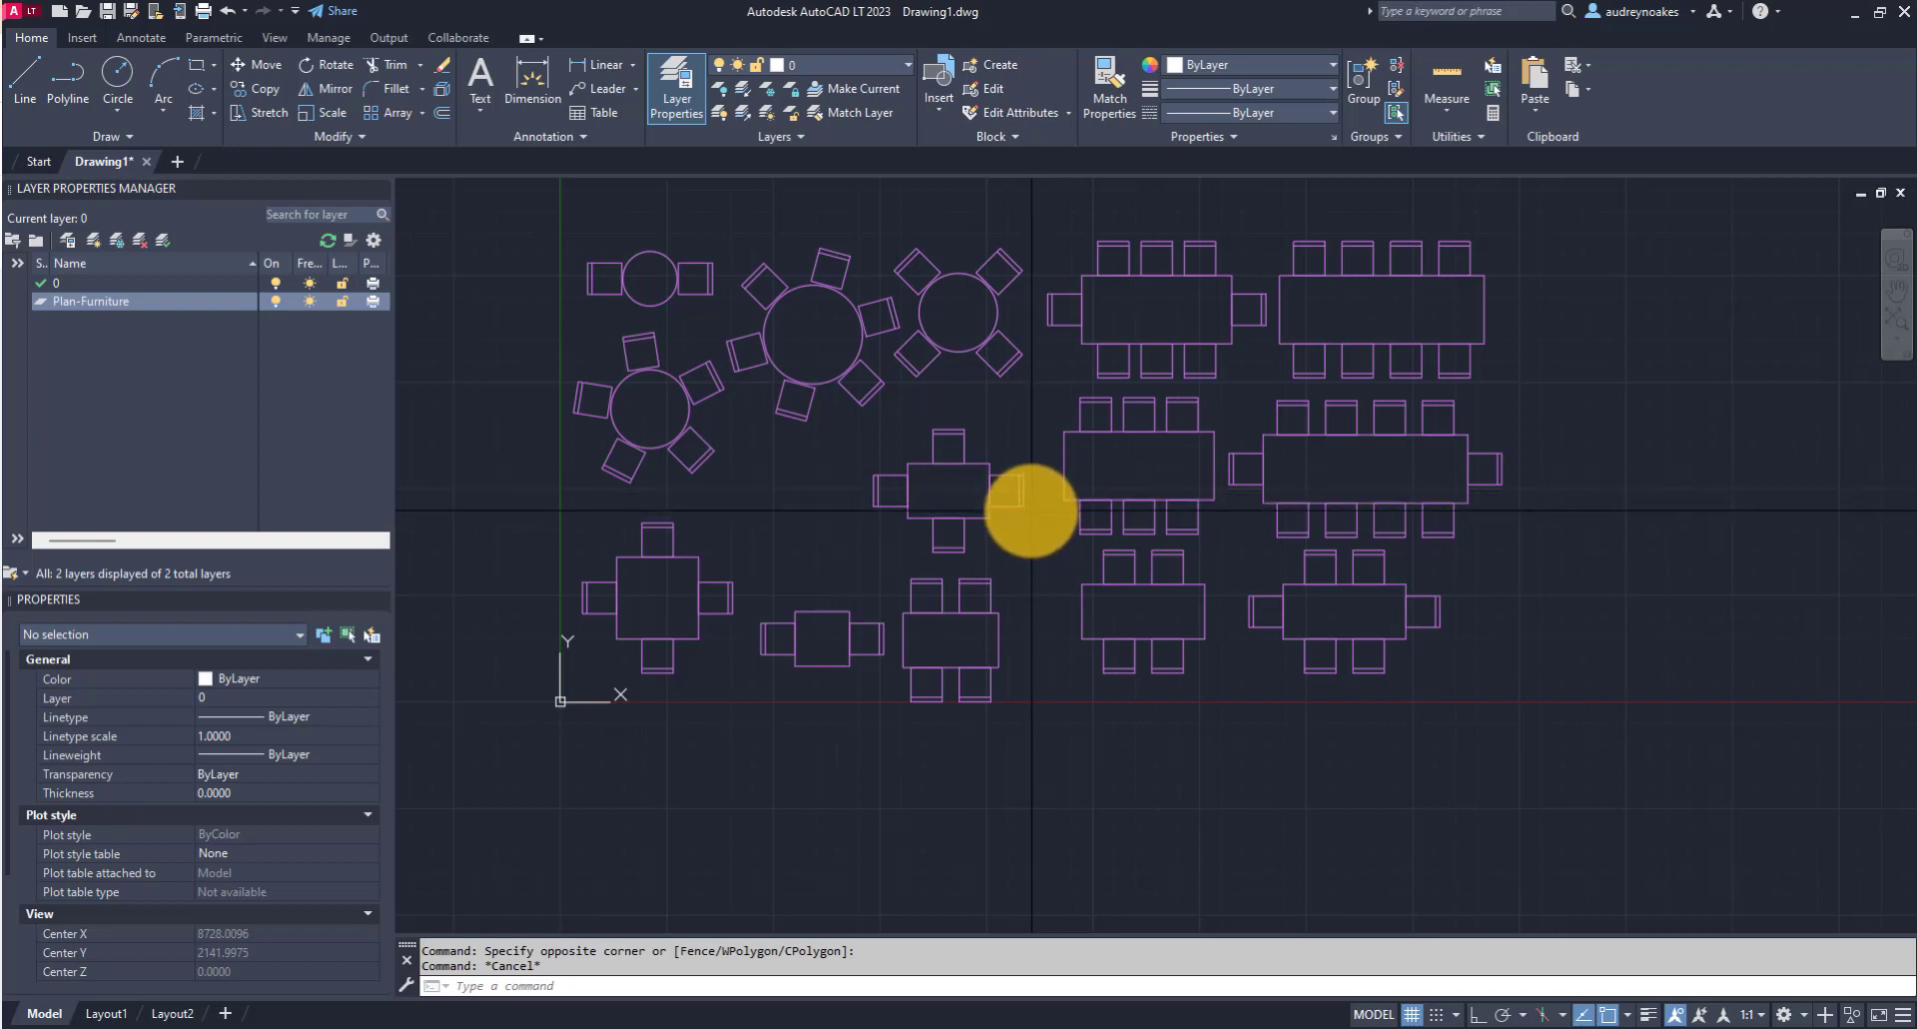
{"action": "mouse_move", "coordinate": [1019, 504]}
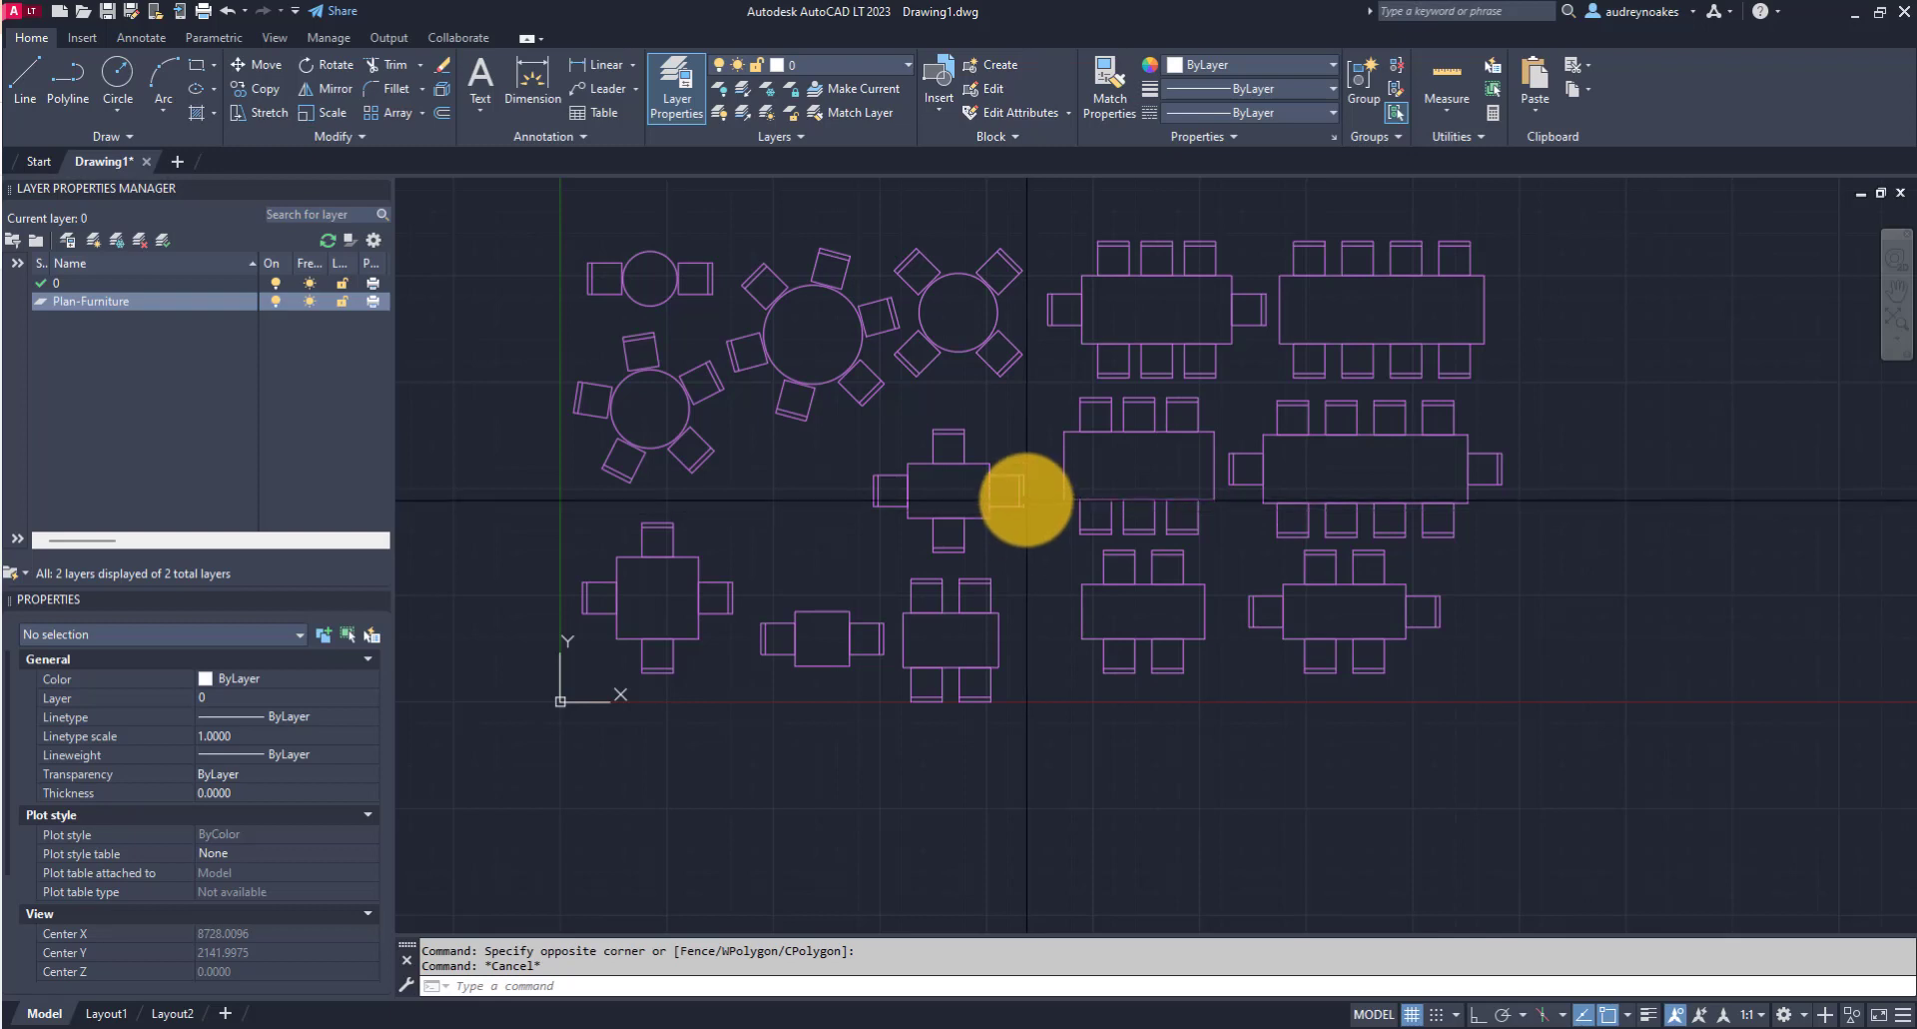
{"action": "mouse_move", "coordinate": [1008, 461]}
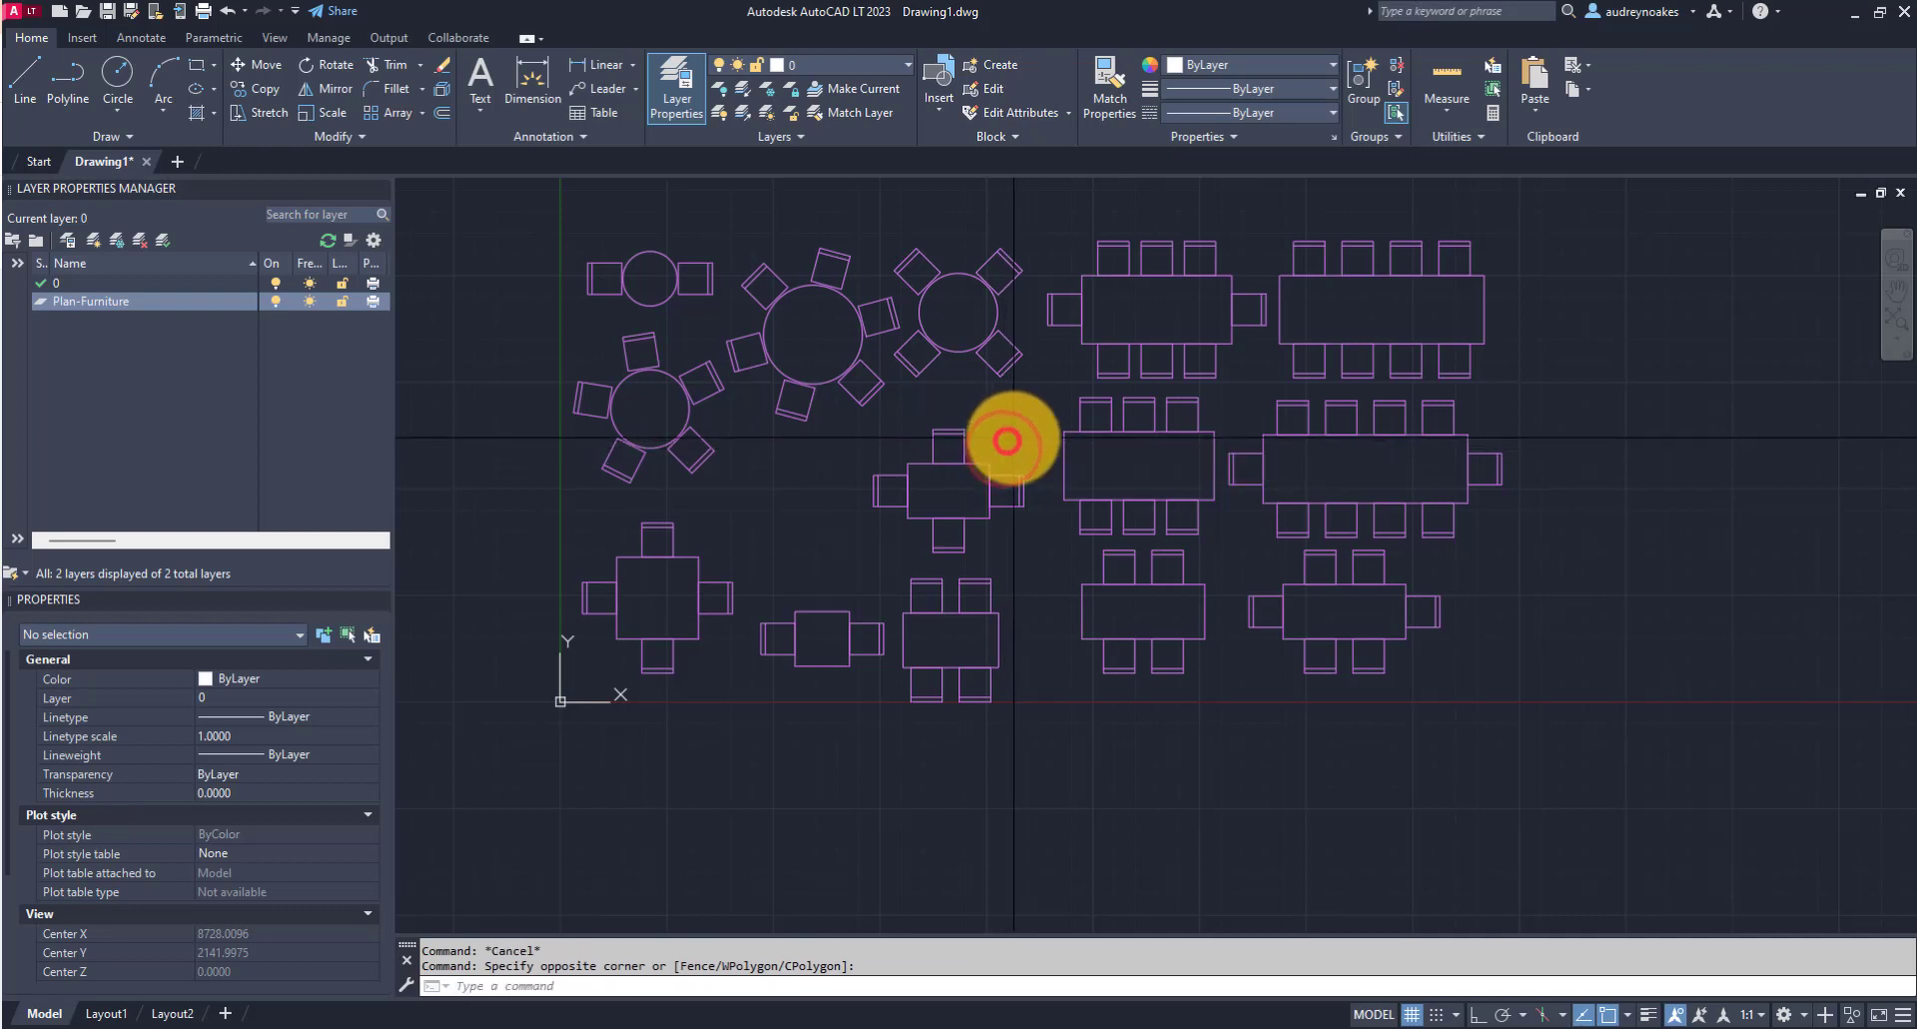
{"action": "mouse_move", "coordinate": [1028, 429]}
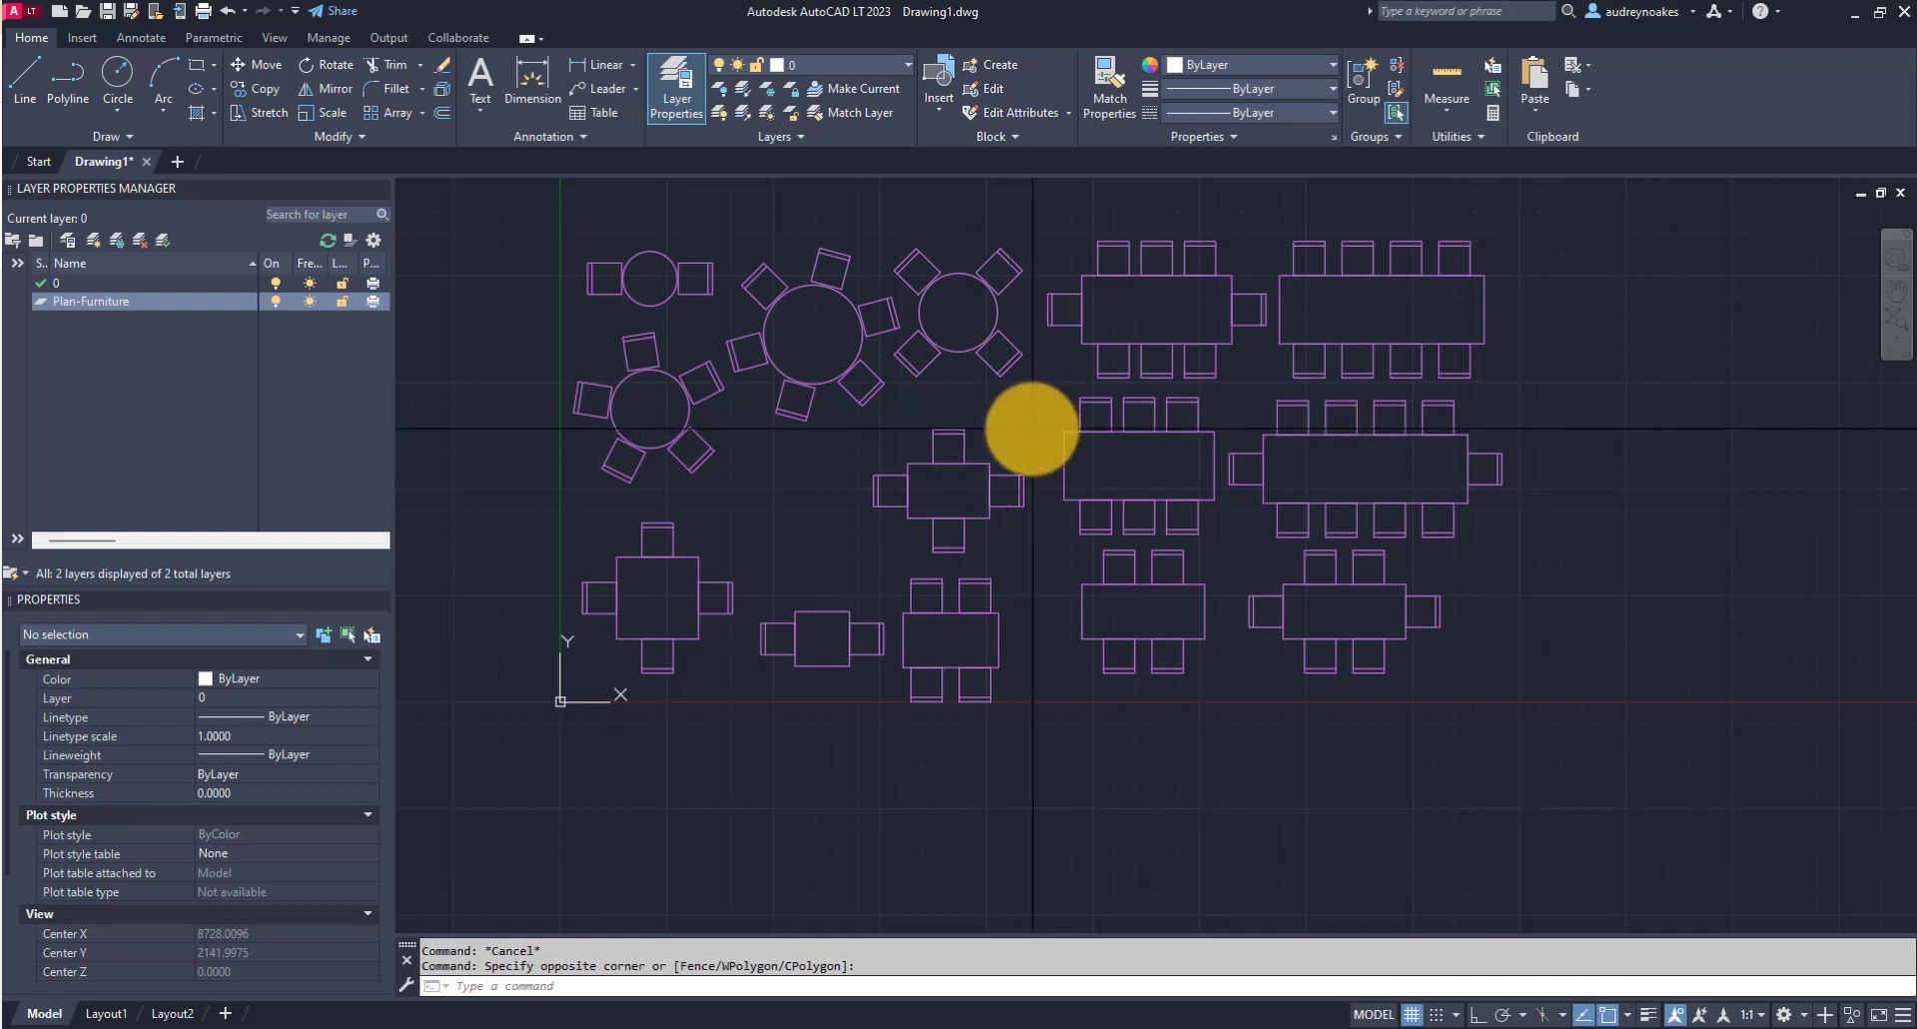
{"action": "mouse_move", "coordinate": [833, 461]}
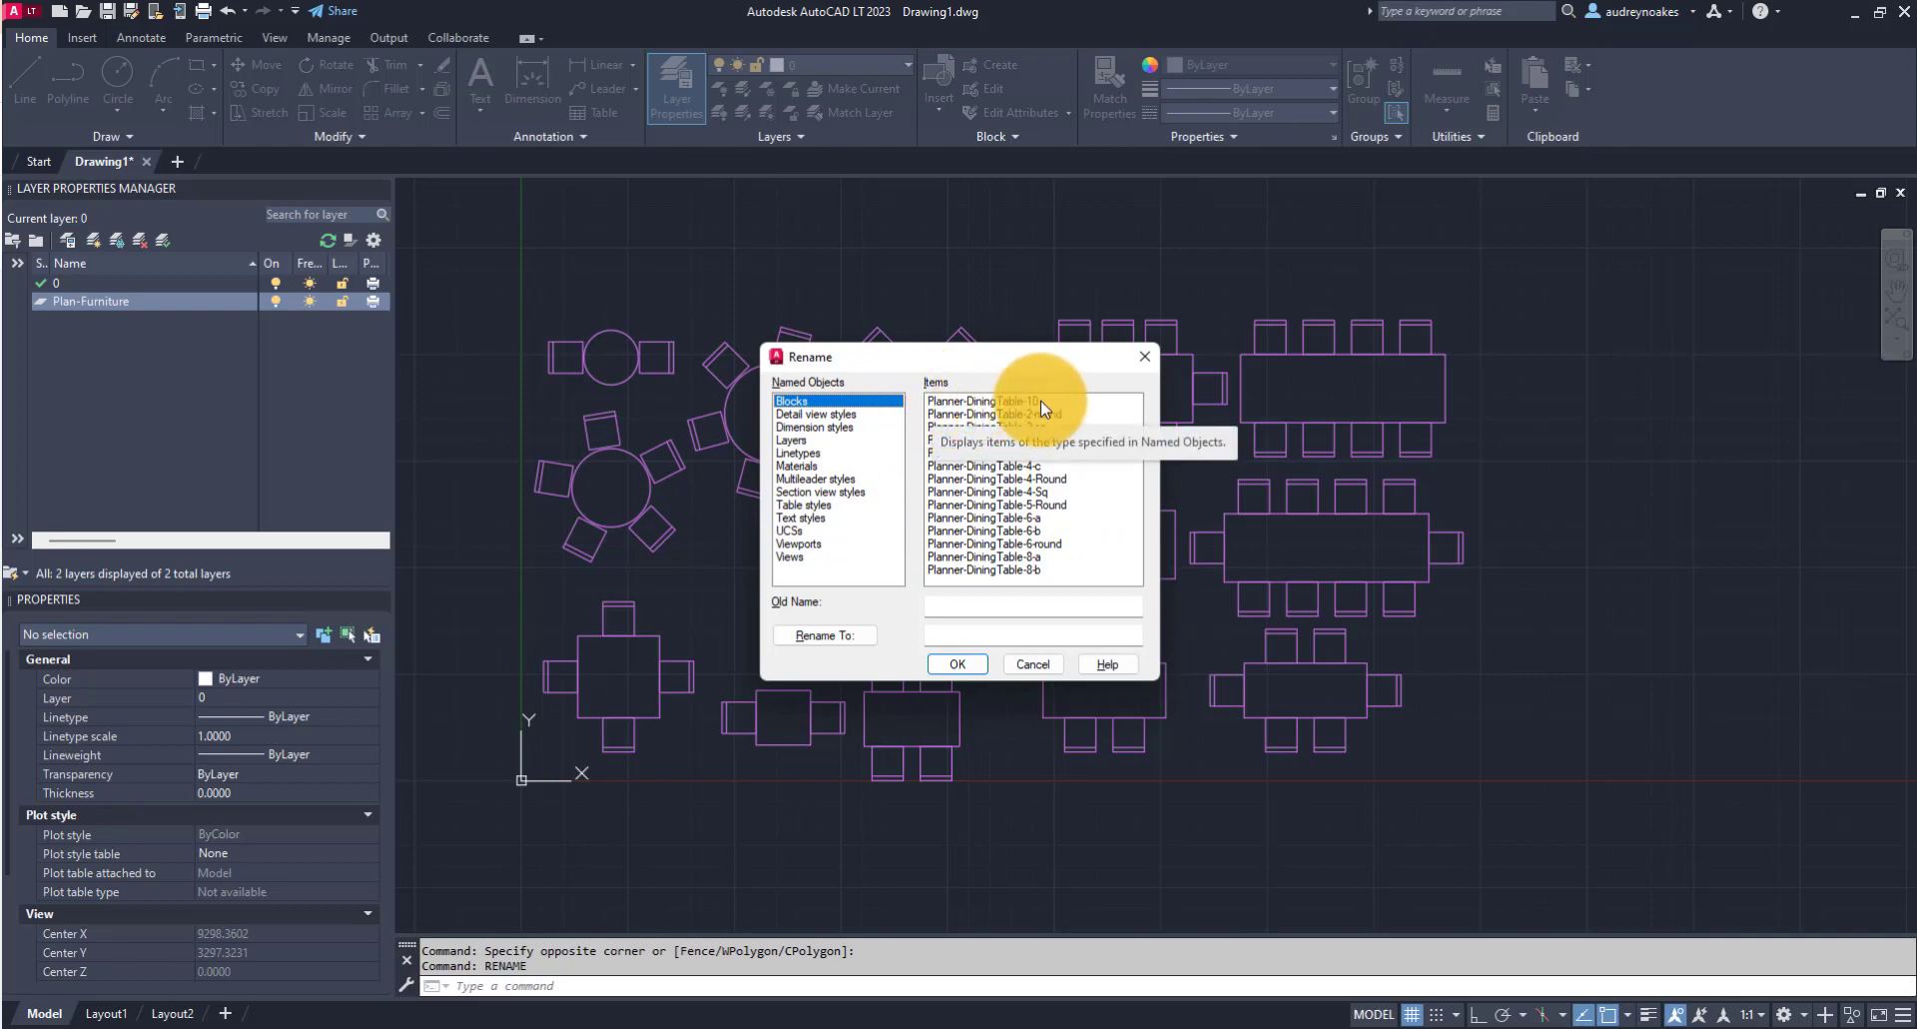
Step: Rename block 'Planner-DiningTable-10' to 'Dining Table 10 seats' and confirm
{"action": "left_click", "coordinate": [982, 401]}
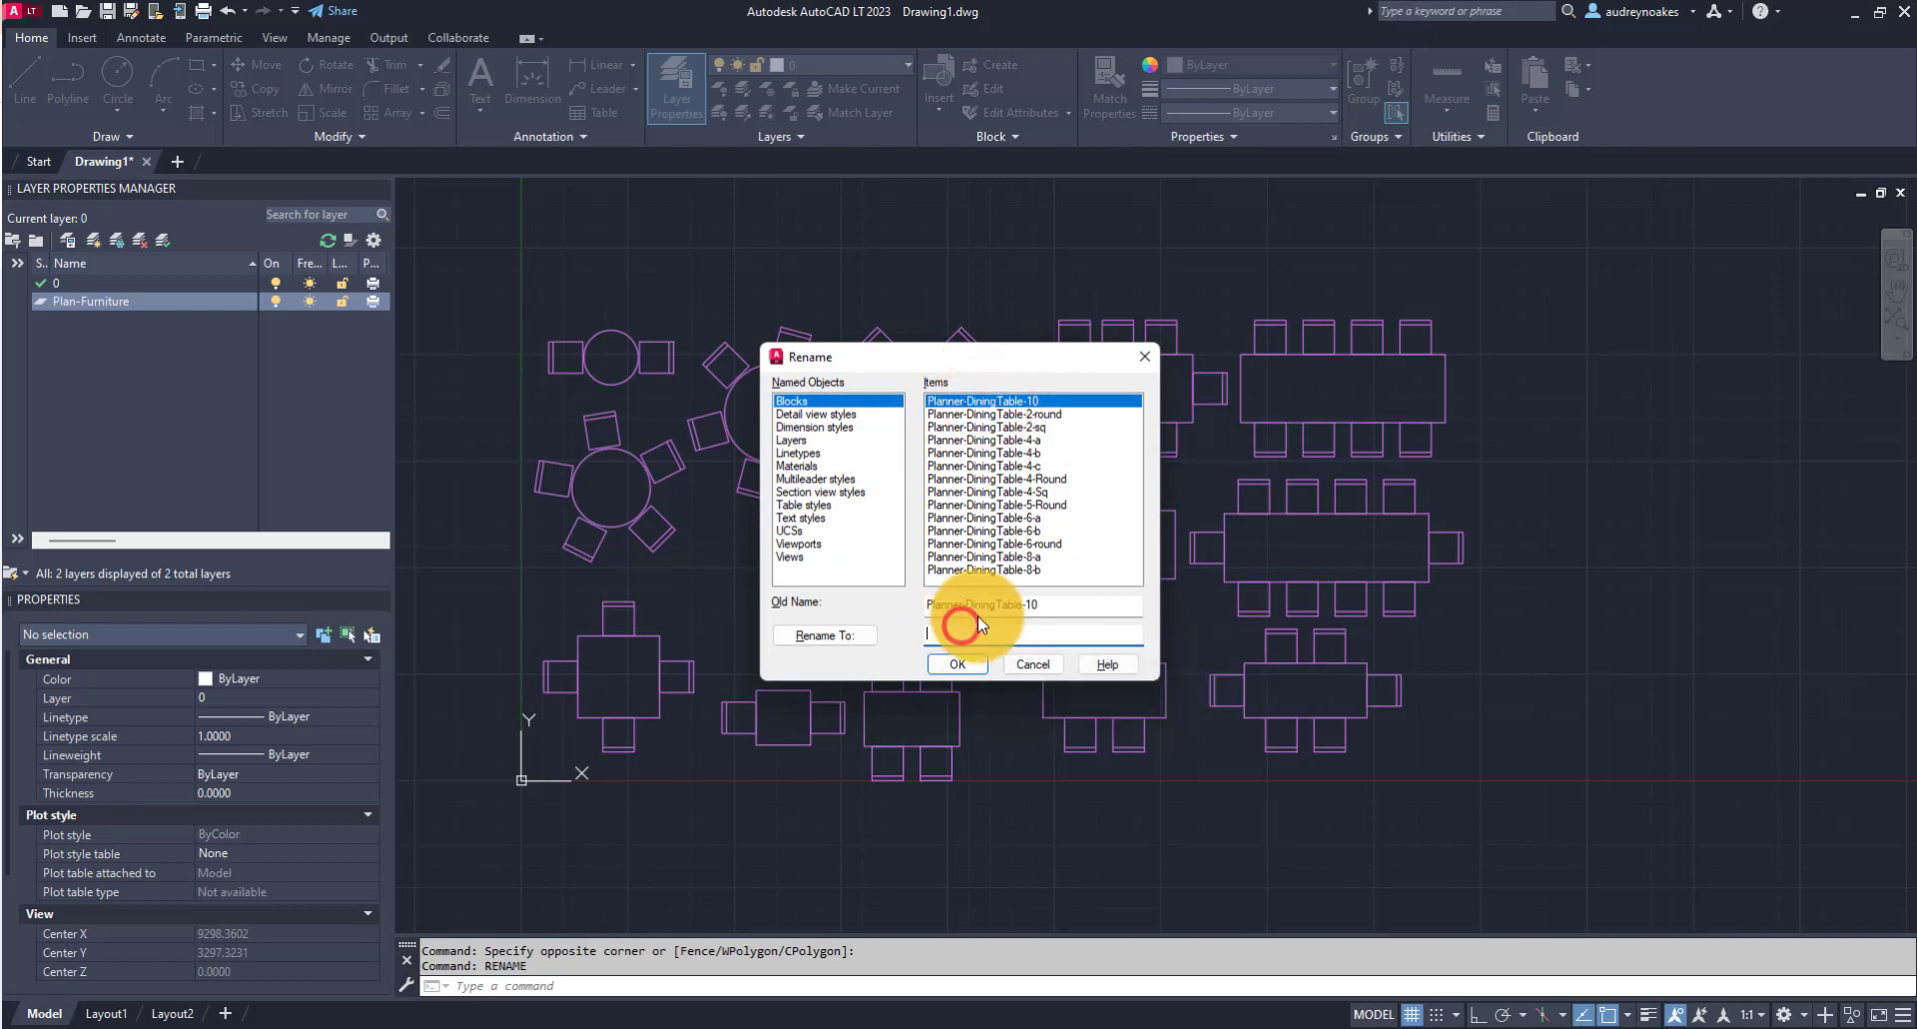
{"action": "type", "text": "Dining Table 10"}
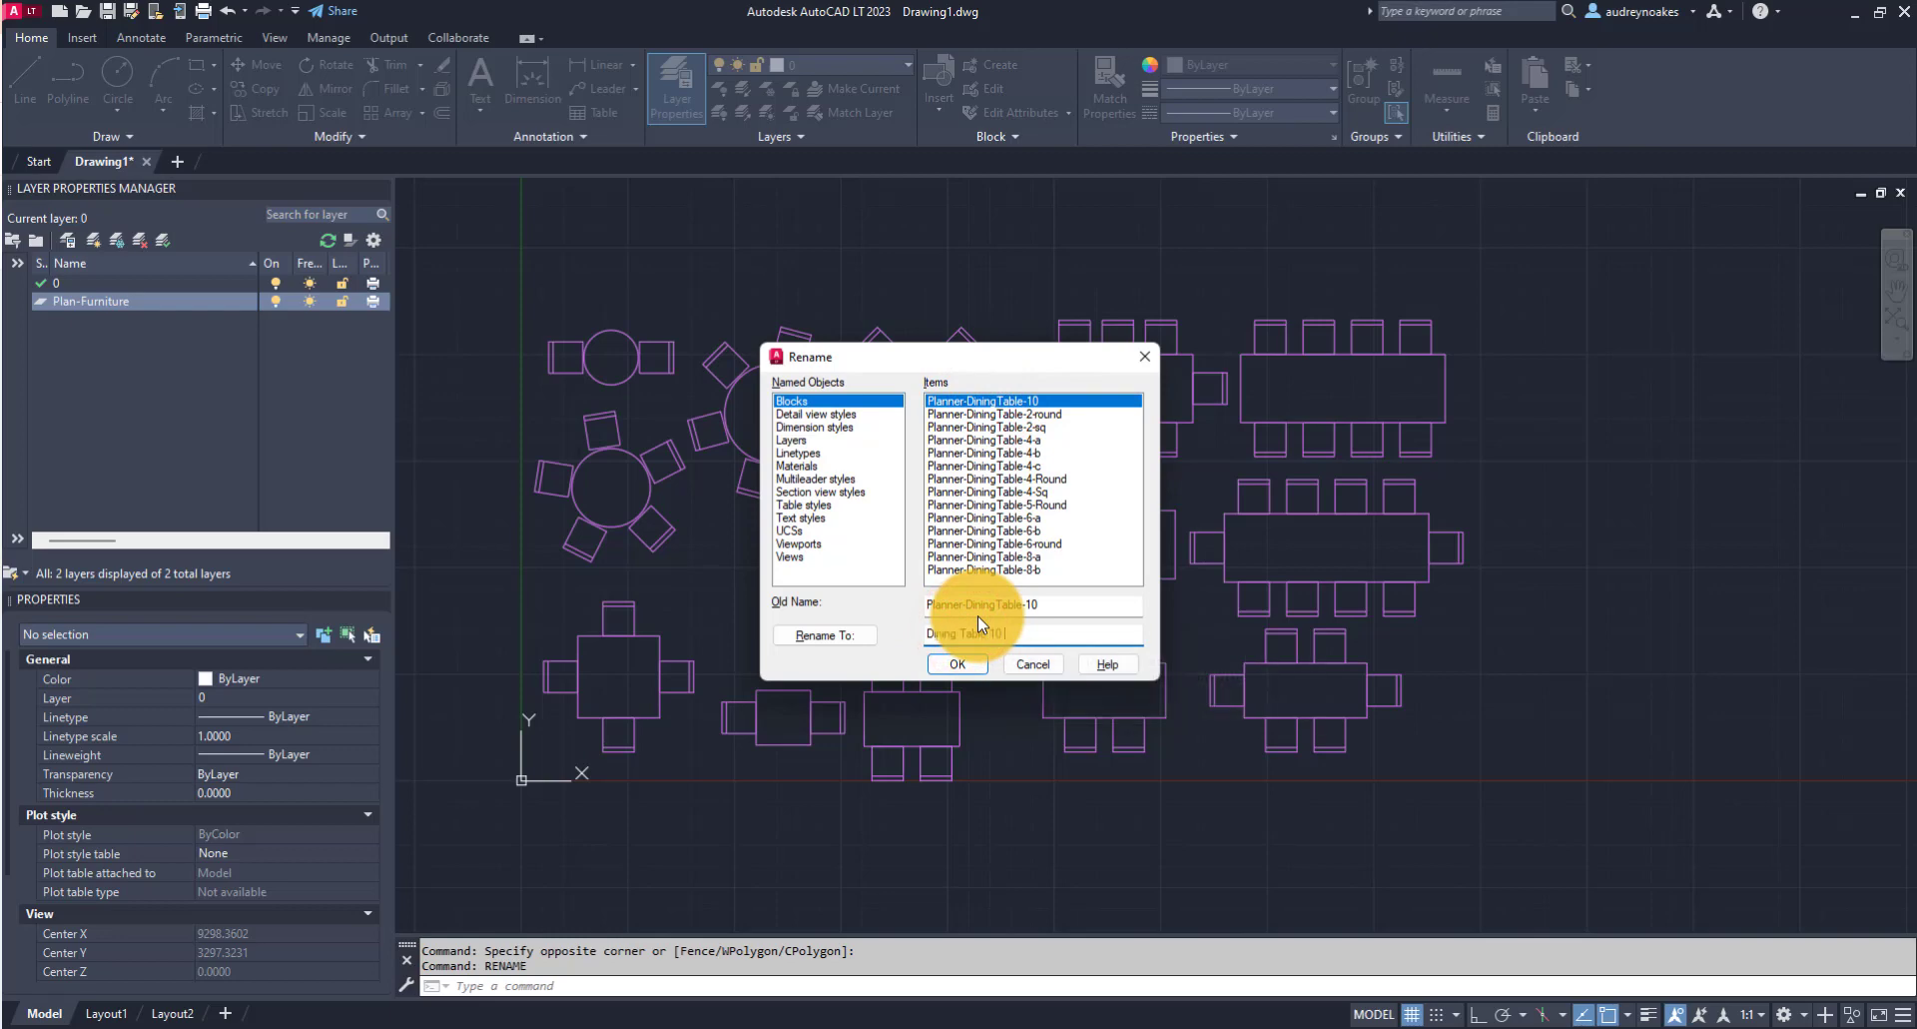
{"action": "type", "text": "Dining Table 10 seats"}
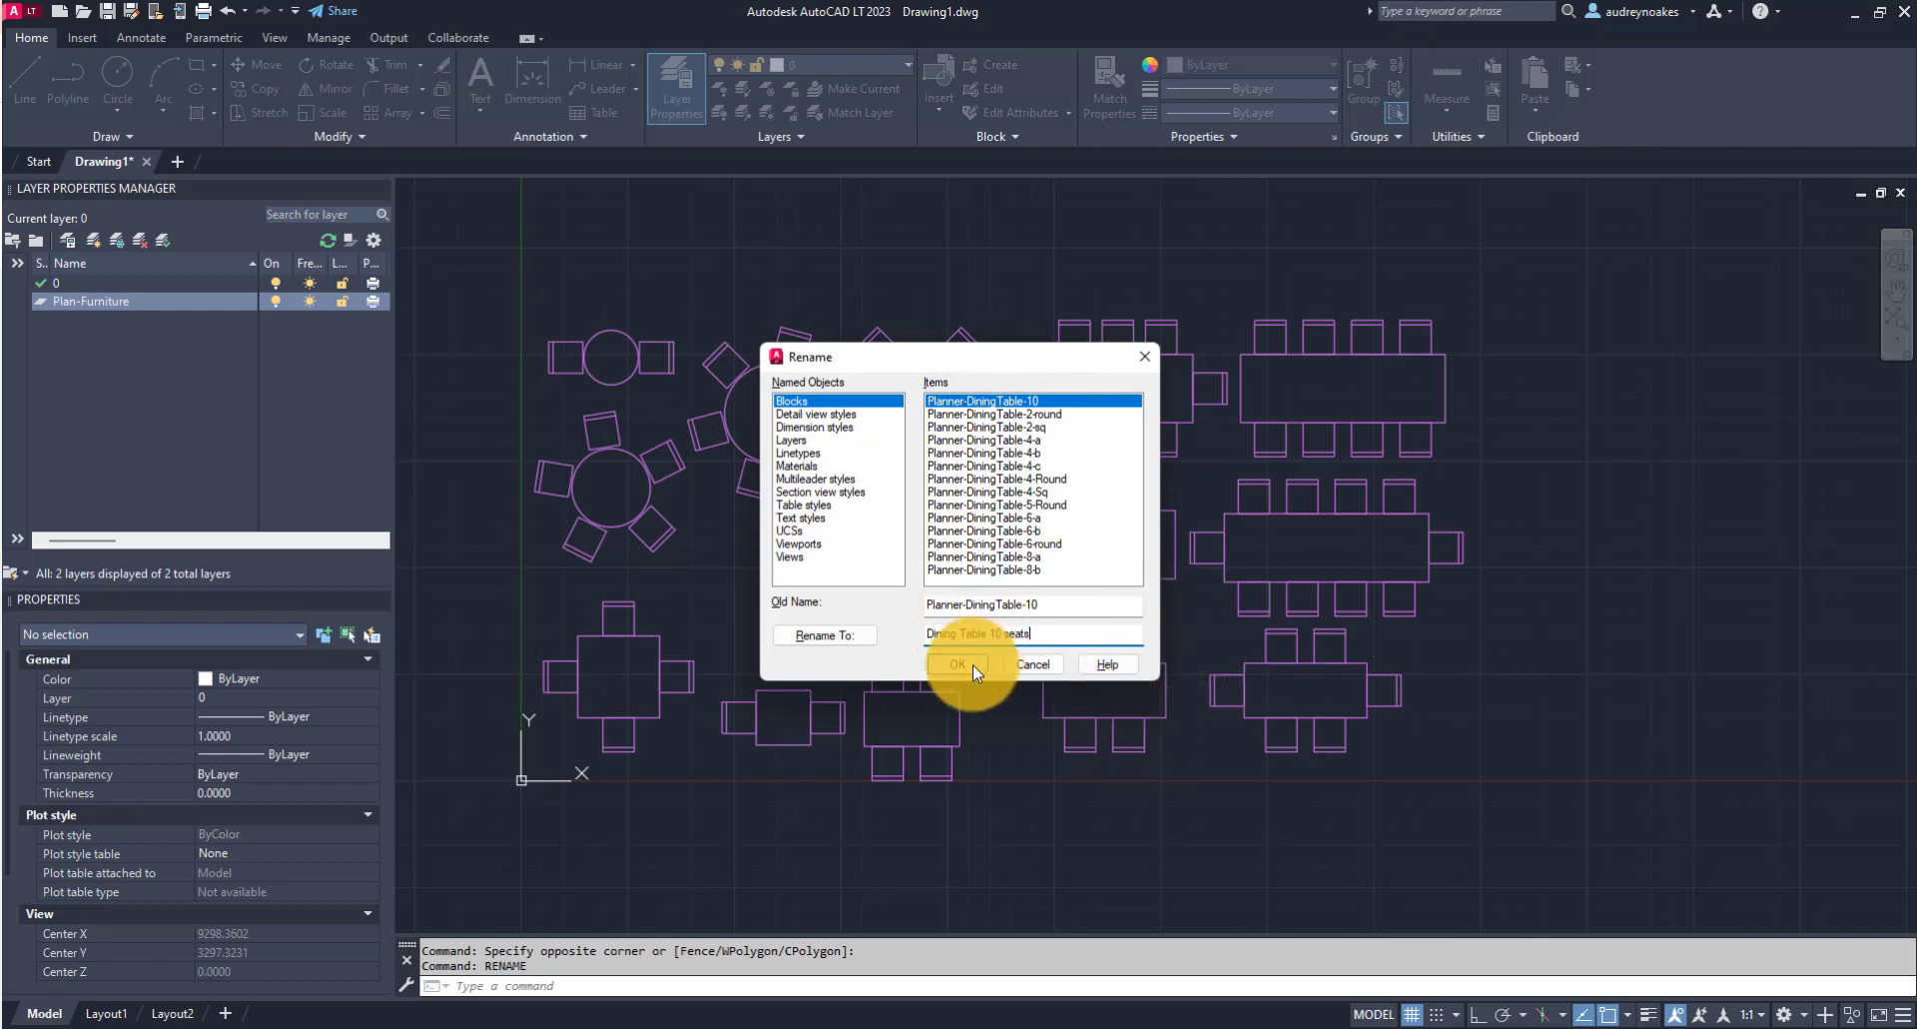
{"action": "left_click", "coordinate": [956, 665]}
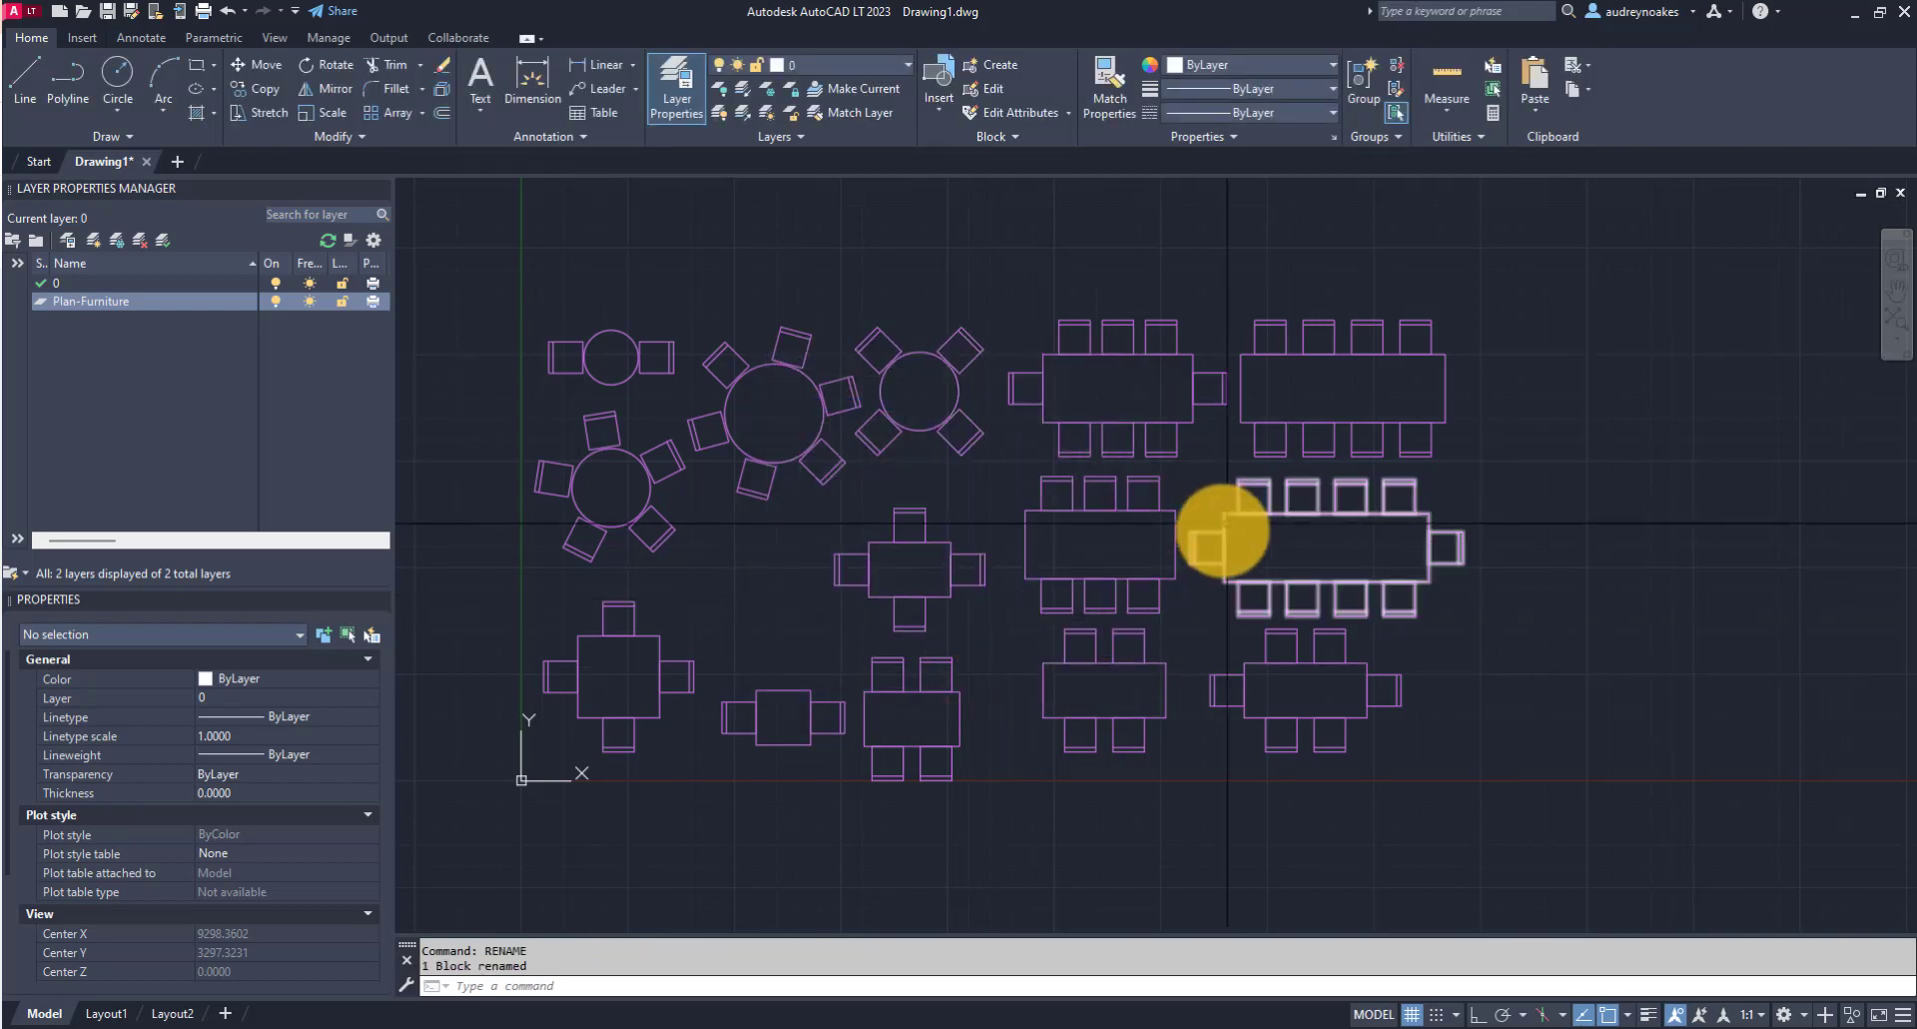
Step: Reopen RENAME for Blocks to verify the new name and pick another dining-table block
{"action": "left_click", "coordinate": [1306, 501]}
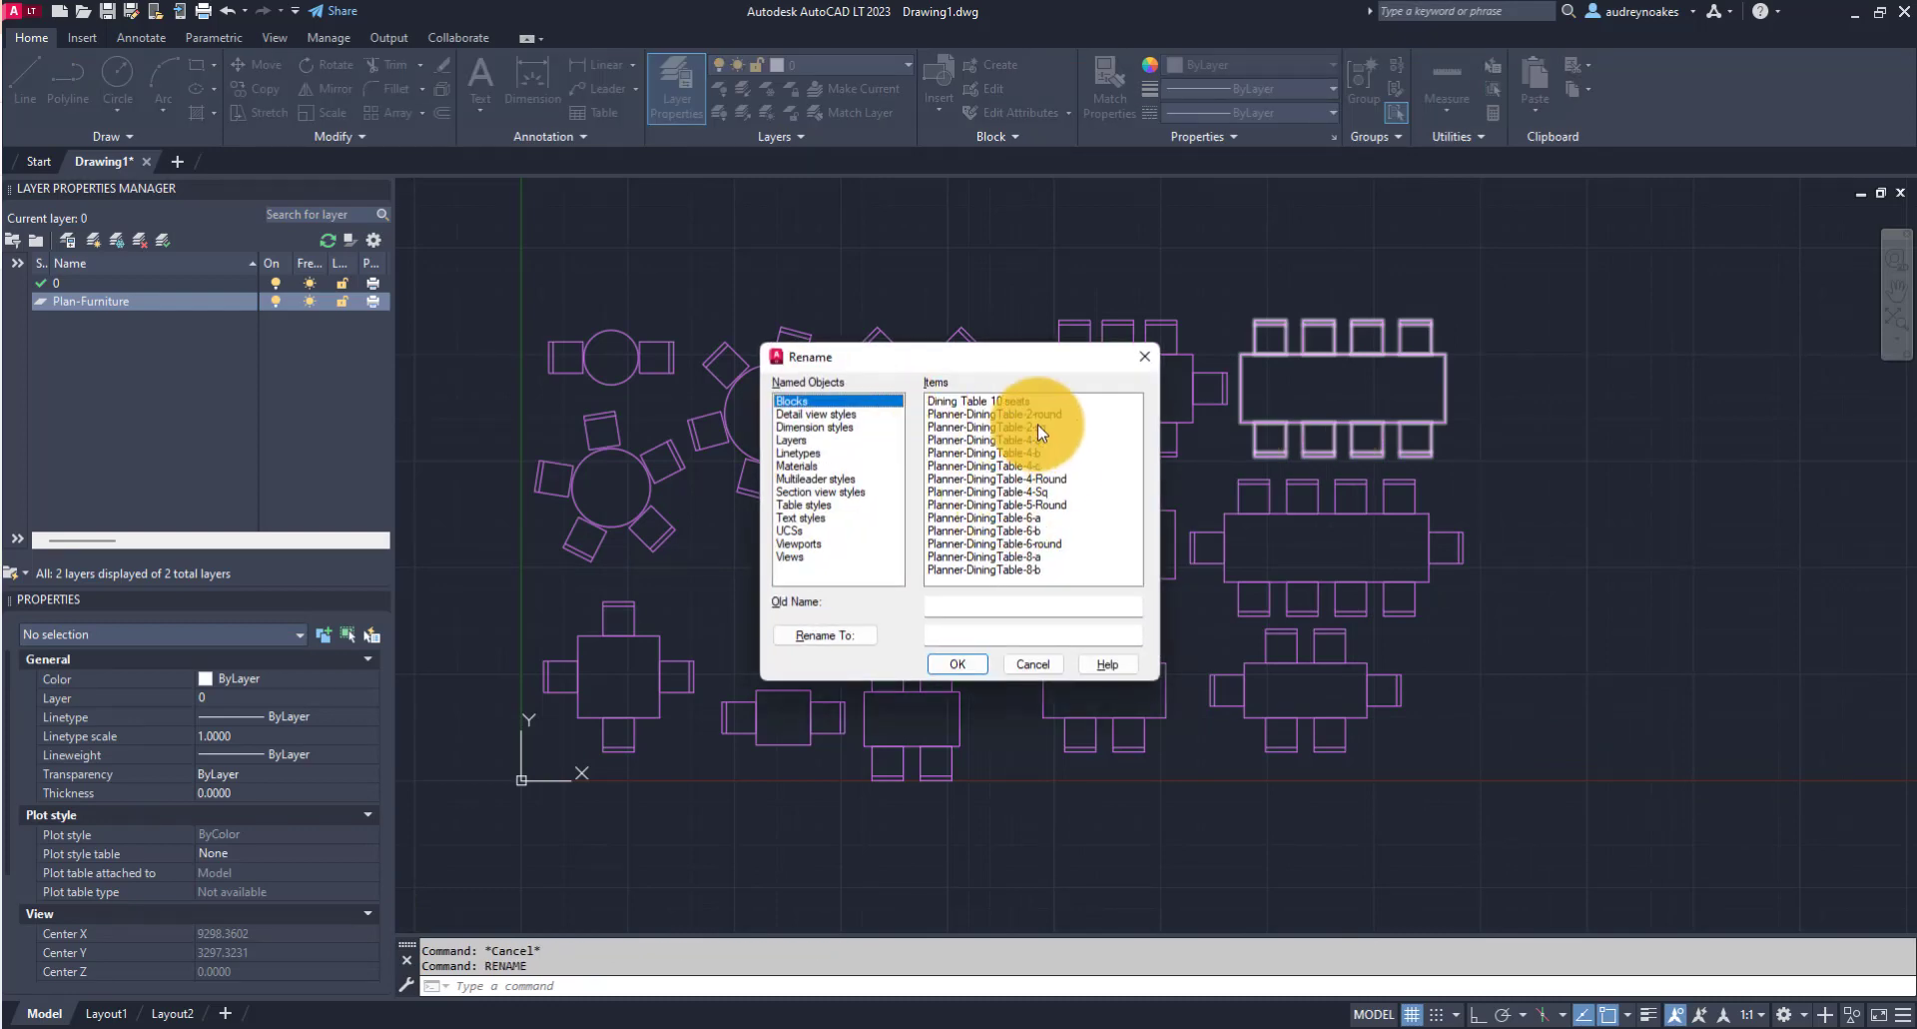
{"action": "left_click", "coordinate": [986, 517]}
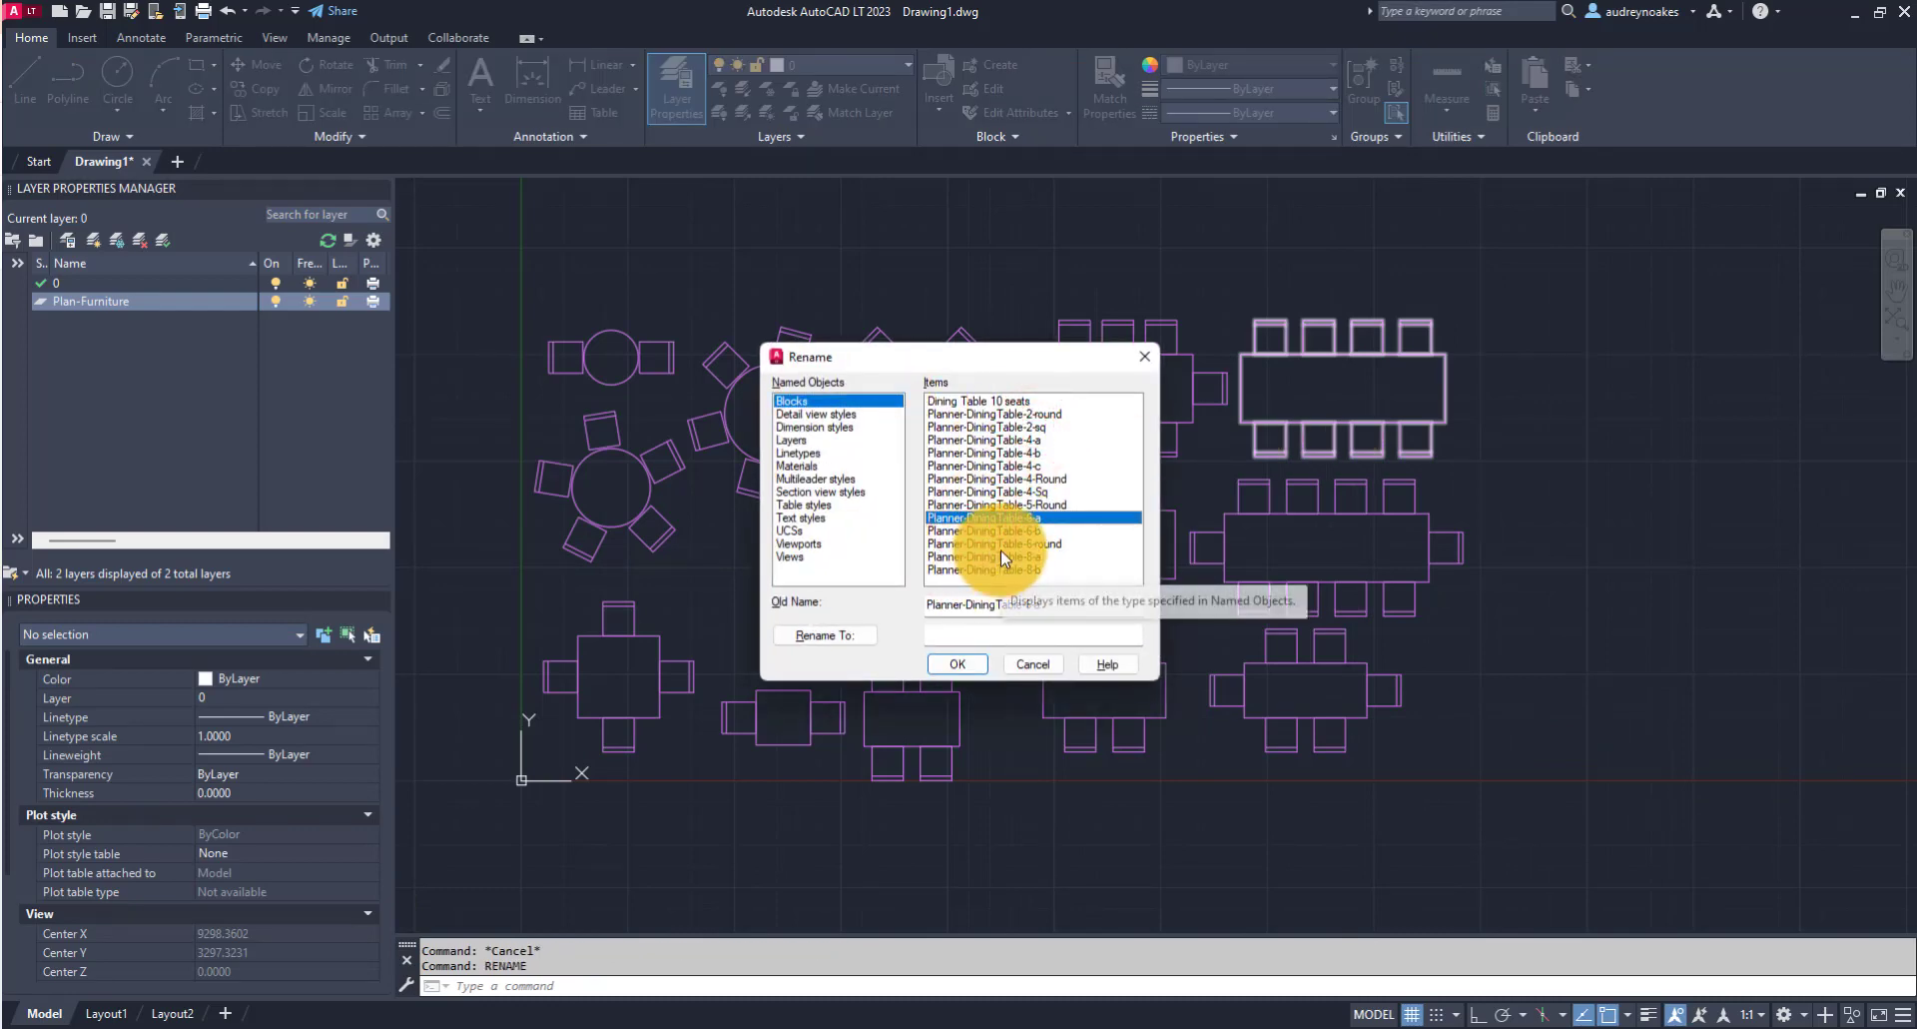